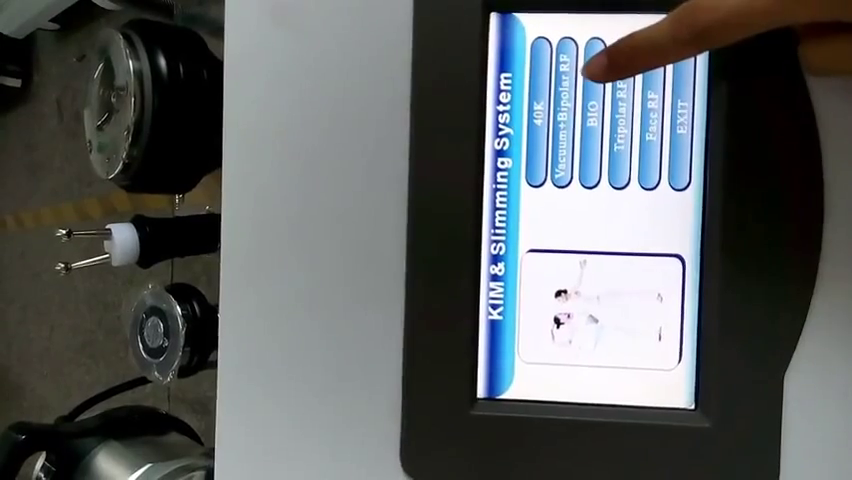
Open BIO and set Mode C, raised energy, and a 26:00 treatment time
{"action": "left_click", "coordinate": [593, 100]}
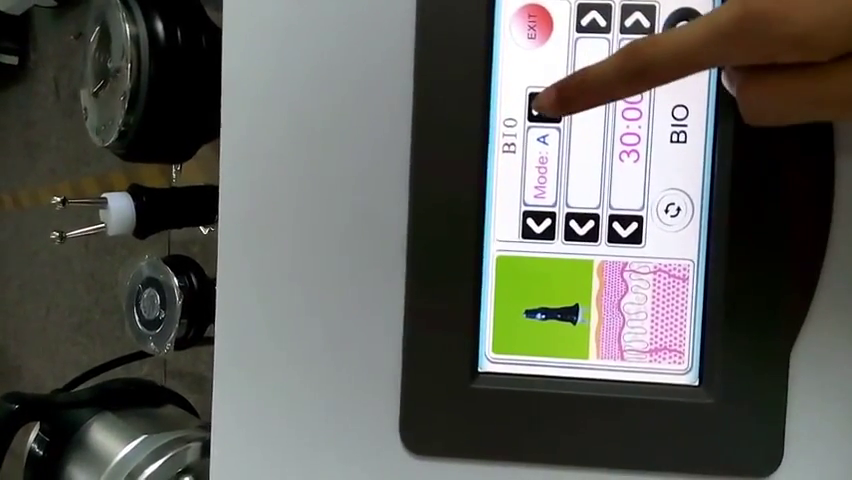
{"action": "left_click", "coordinate": [537, 98]}
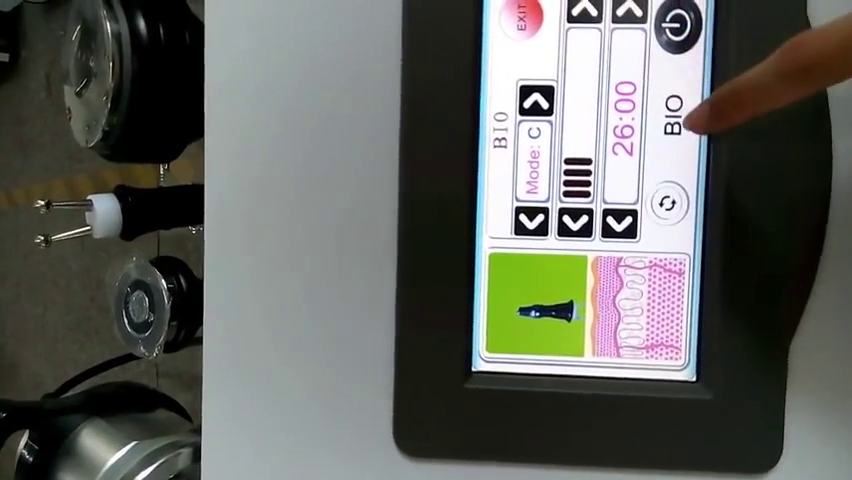
{"action": "left_click", "coordinate": [525, 15]}
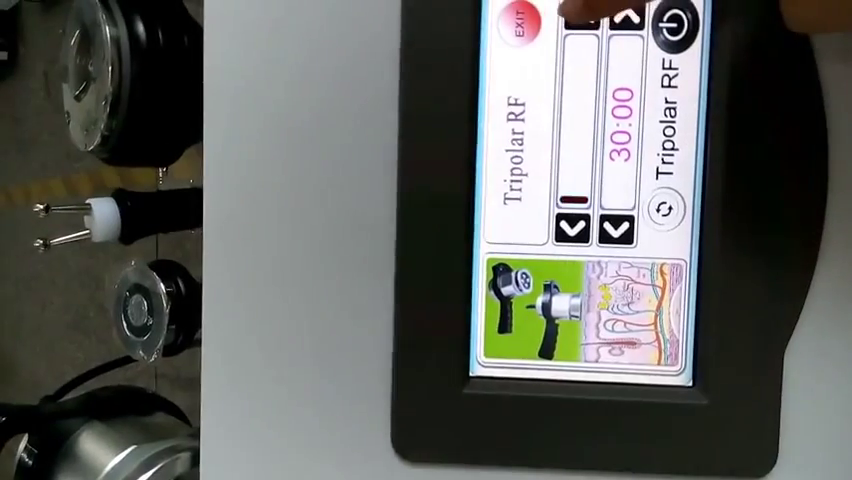
Leave the Tripolar RF screen with EXIT and return to the main menu
{"action": "left_click", "coordinate": [540, 25]}
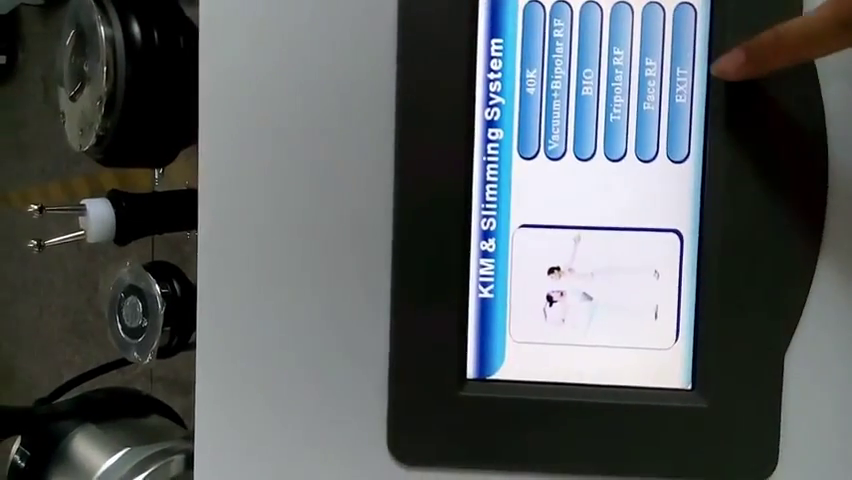